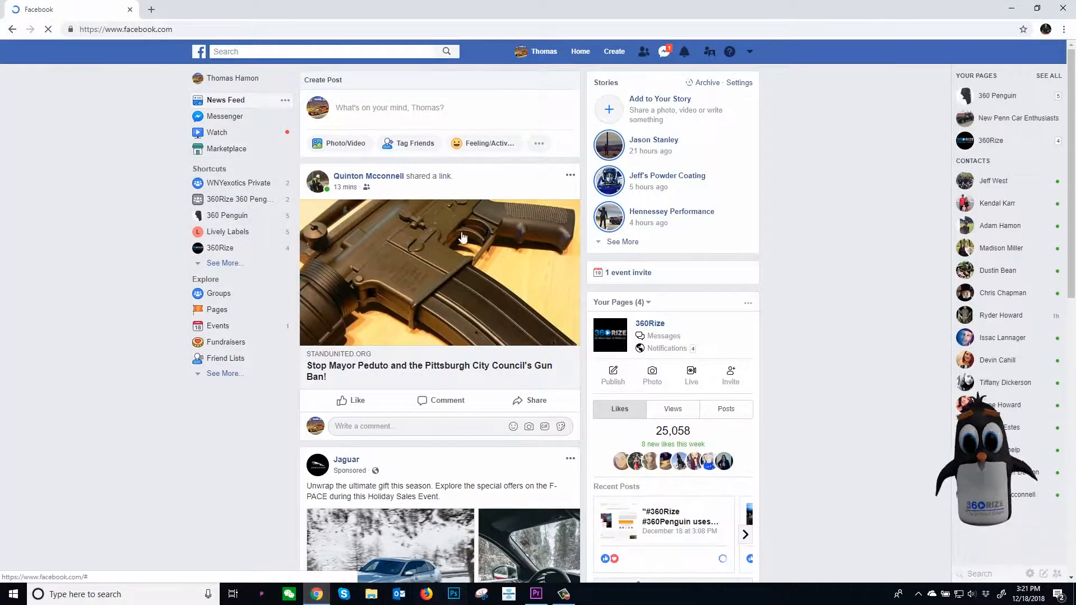
Draft a new post with the caption "360 from the office using the 360Penguin".
type("360")
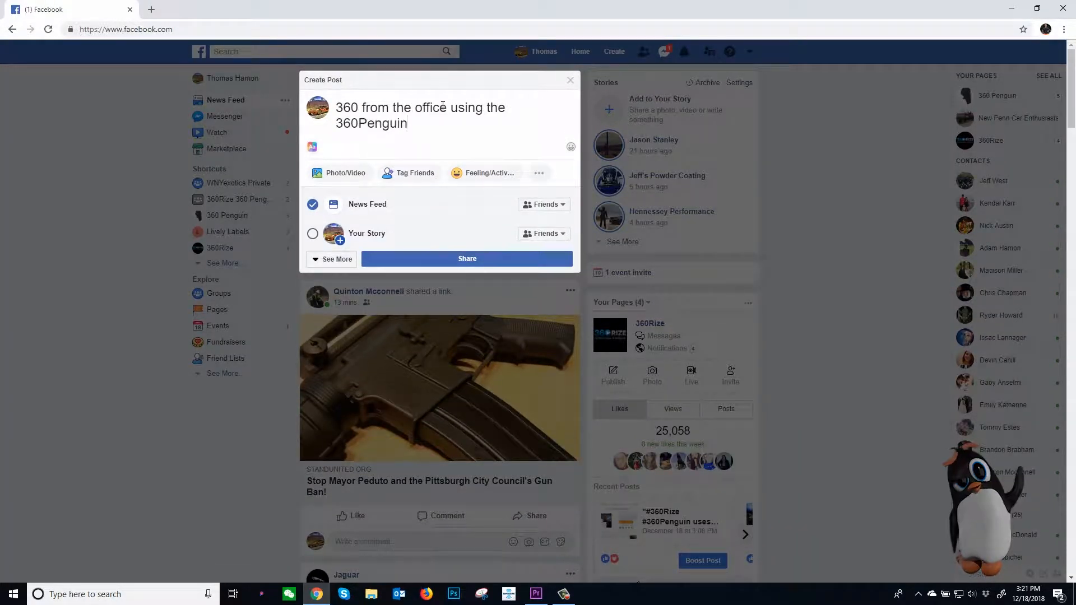
mouse_move(345, 173)
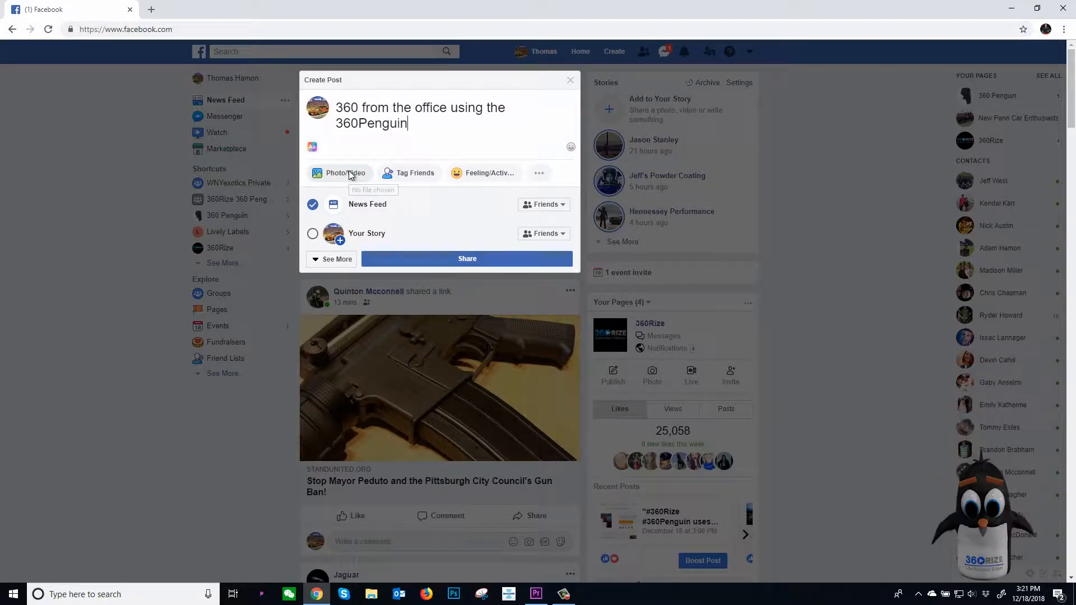
Attach the 360 JPG photo from the SDHC JPG folder to the post.
left_click(340, 173)
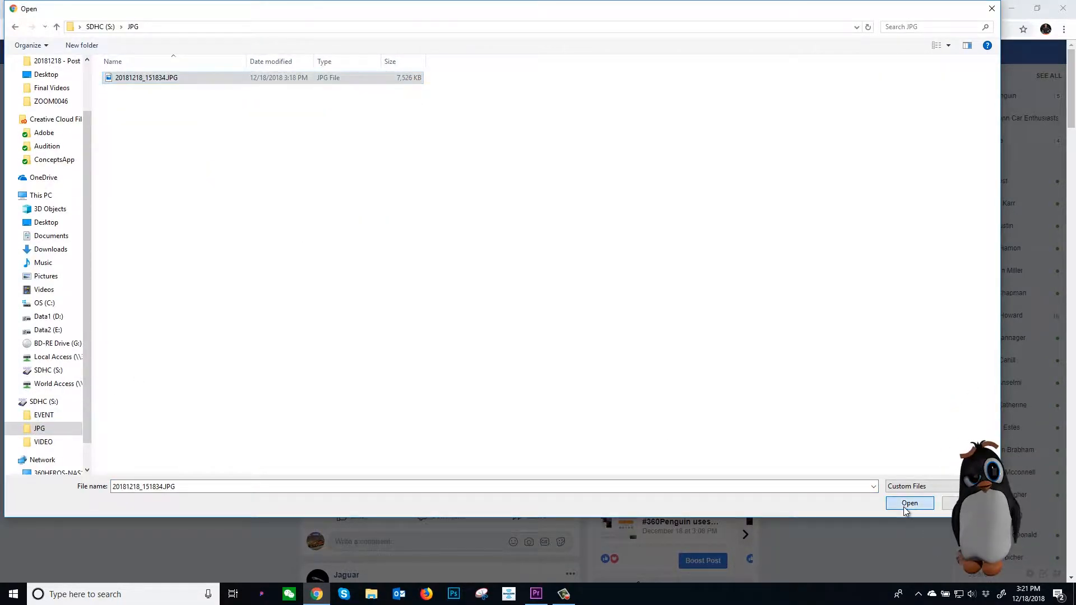
left_click(909, 503)
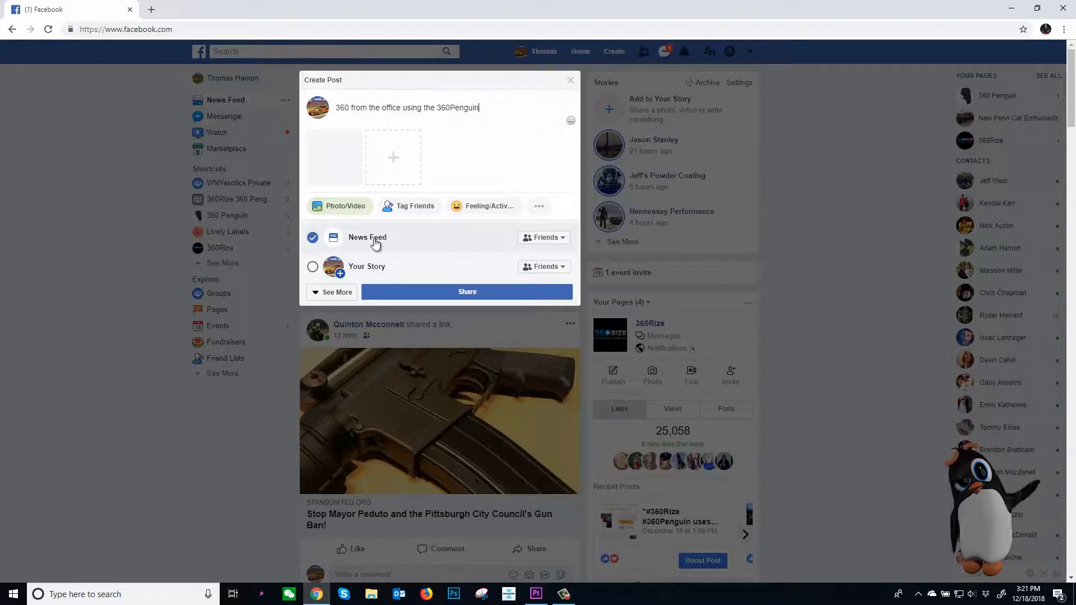
Rotate the 360 photo to face the couch and window and save it as the starting view.
left_click(545, 237)
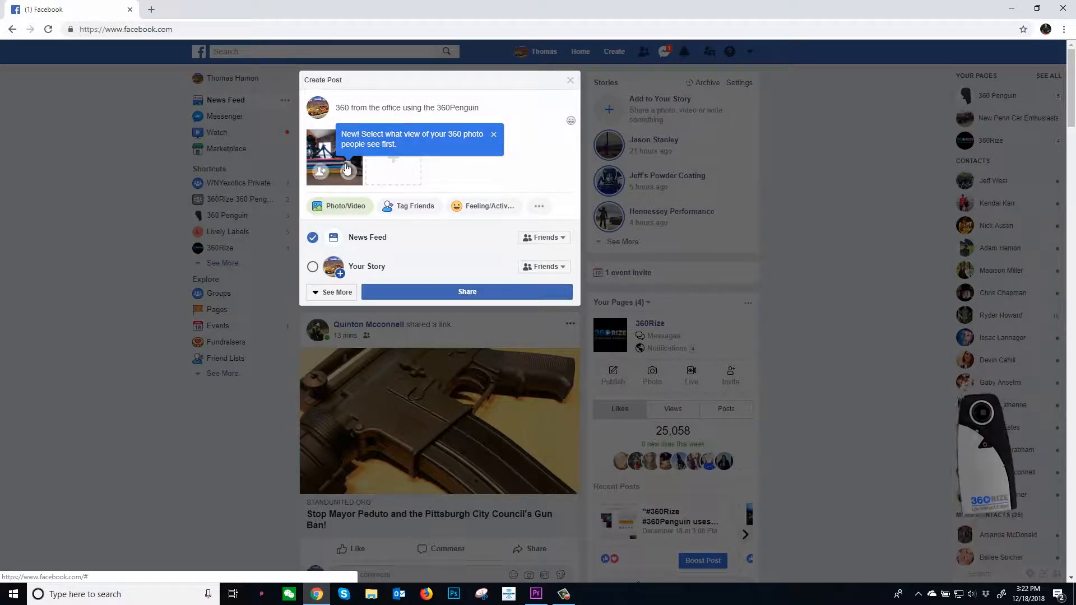
left_click(334, 156)
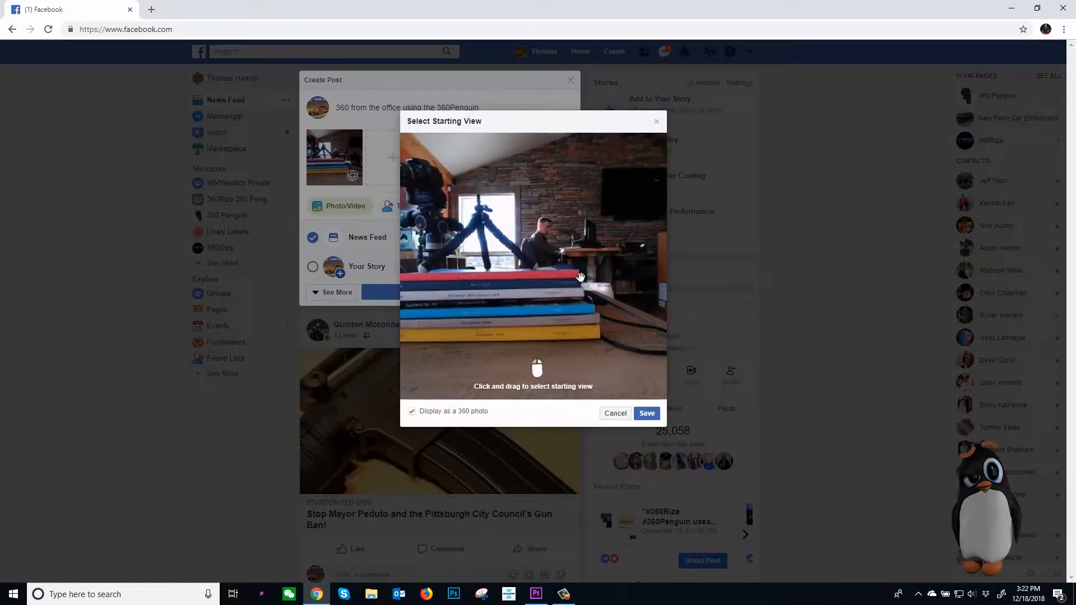
left_click_drag(581, 277, 424, 290)
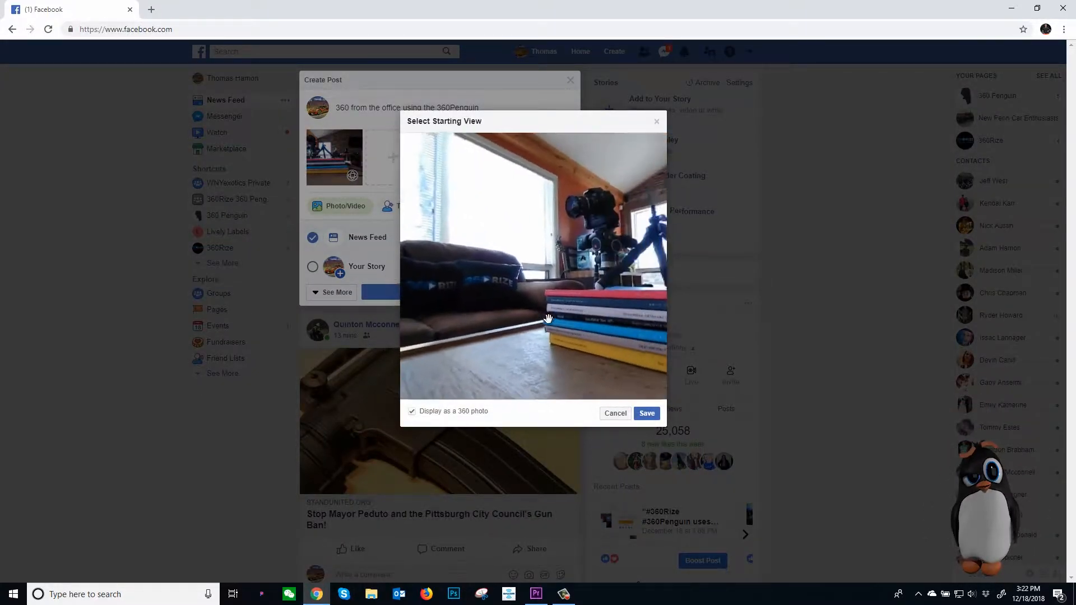
left_click(645, 414)
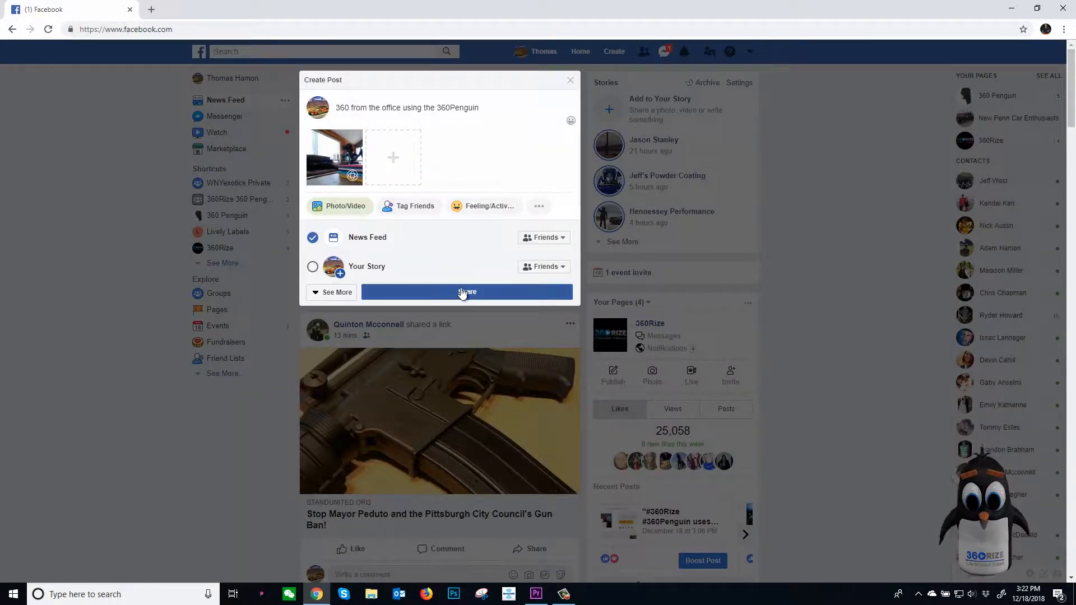
Share the captioned 360 photo post and pan around inside it in the viewer.
left_click(467, 292)
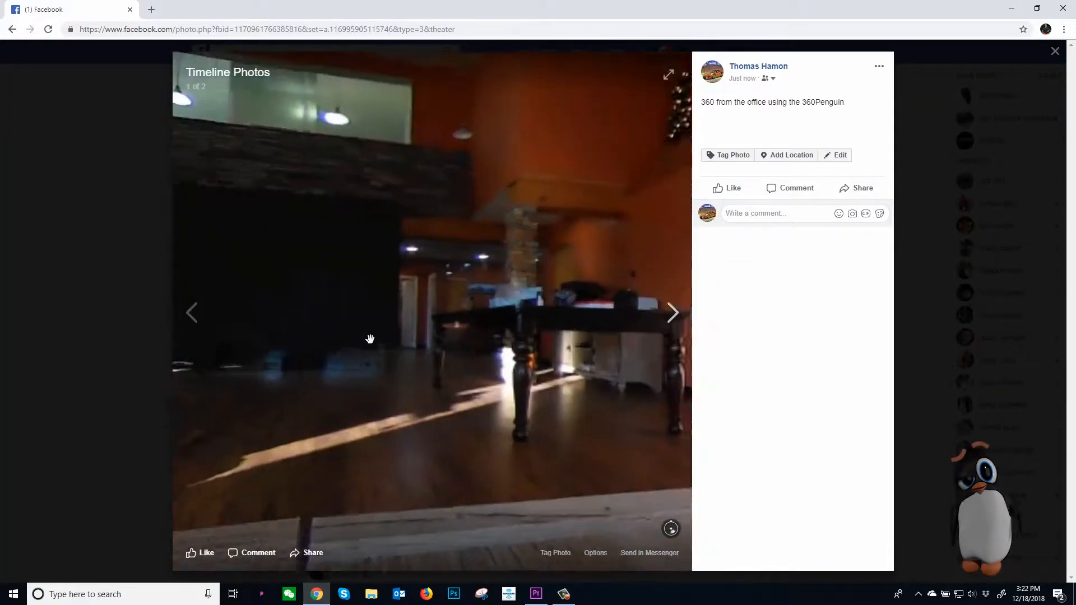
left_click_drag(370, 338, 362, 371)
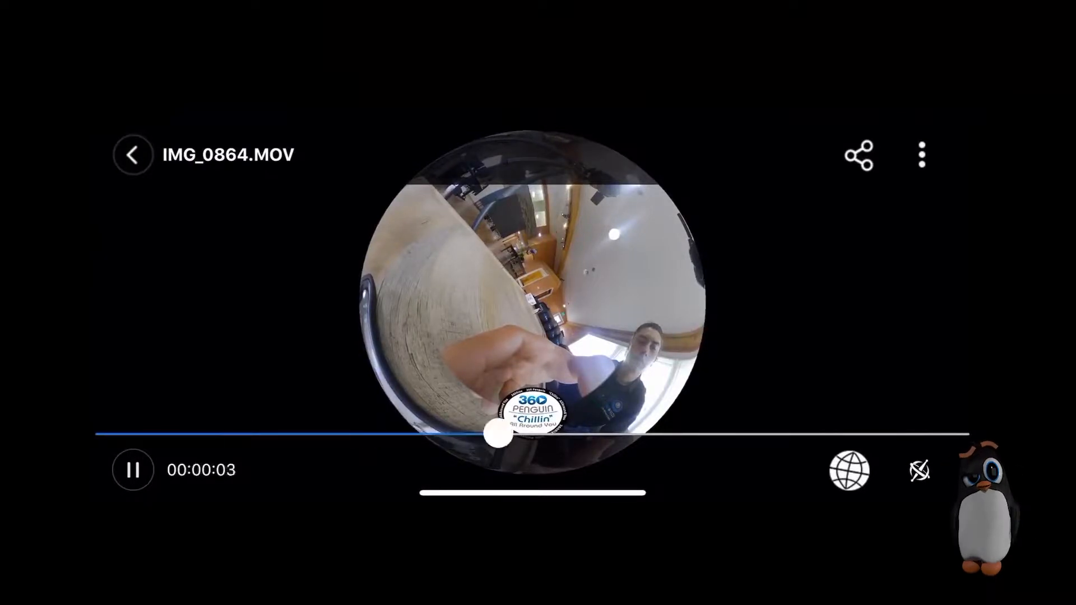
Post the 360 video IMG_0864.MOV to Facebook from the app's share sheet.
left_click(857, 155)
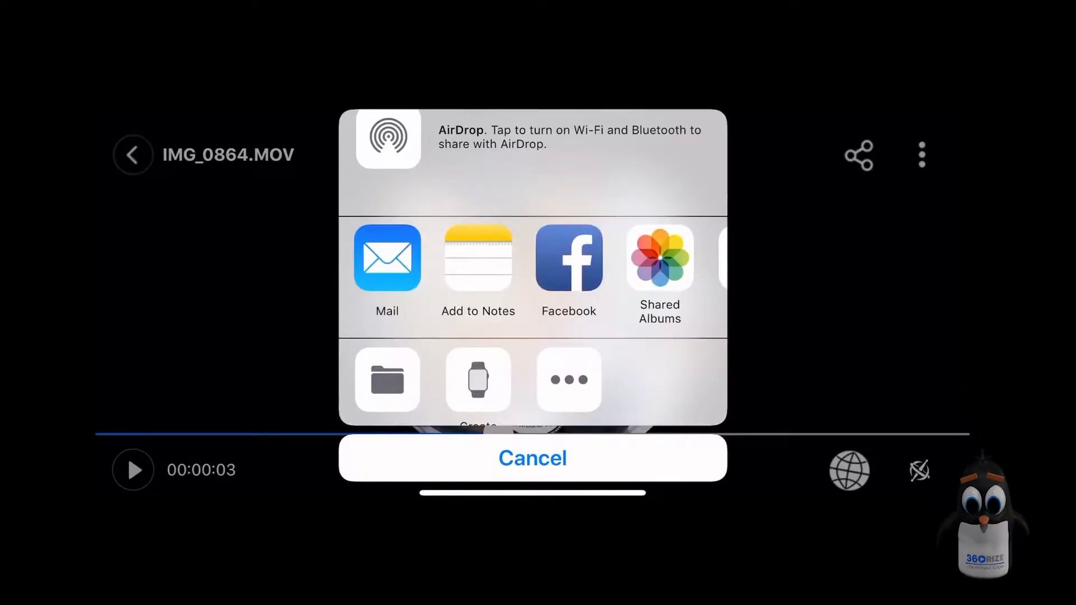
left_click(568, 257)
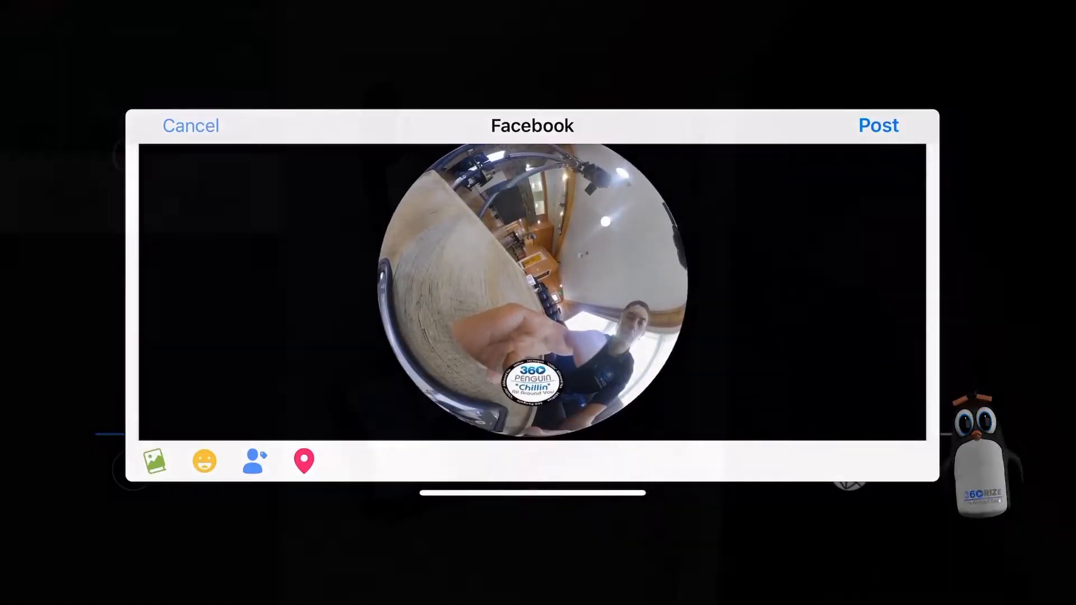
left_click(878, 126)
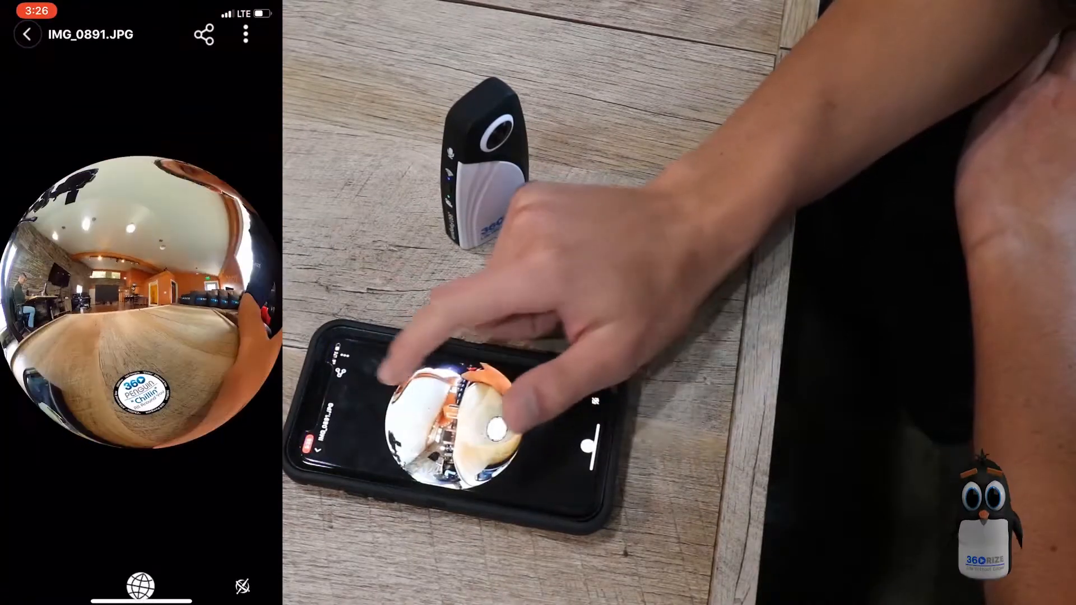
Bring the 360 photo IMG_0891.JPG into Facebook's post composer via the share sheet.
left_click(203, 35)
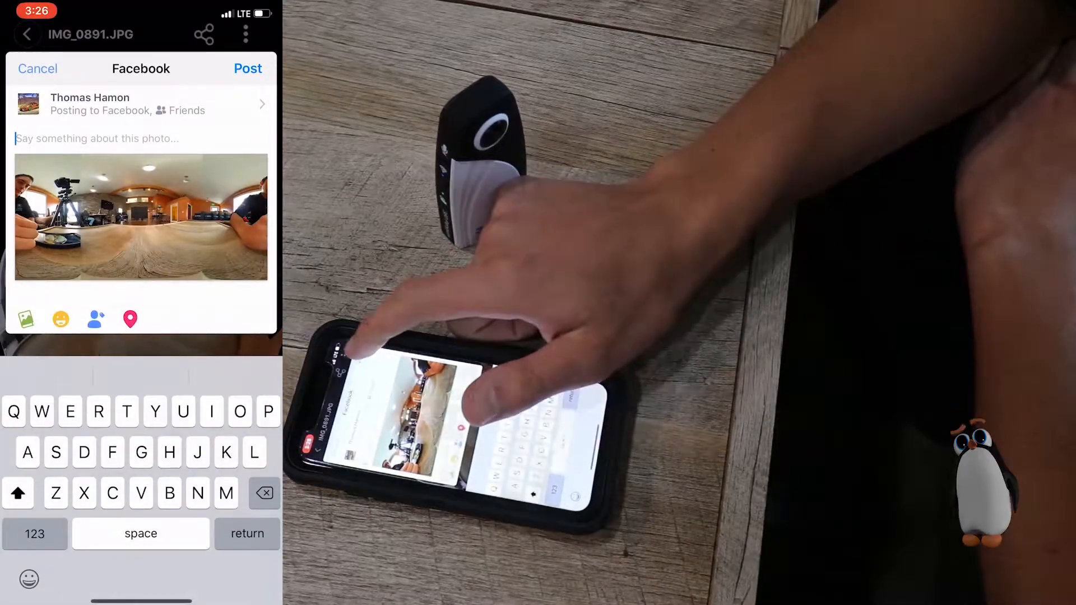
left_click(247, 69)
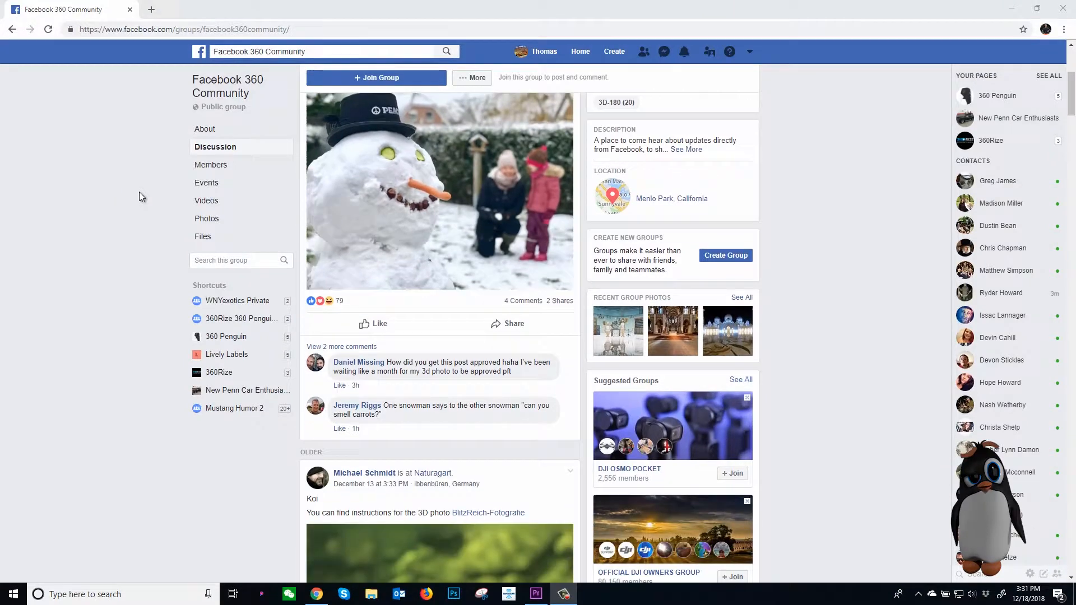
Scroll through the Facebook 360 Community feed, then the 360Rize 360 Penguin Users and Fans group.
scroll("down", 3)
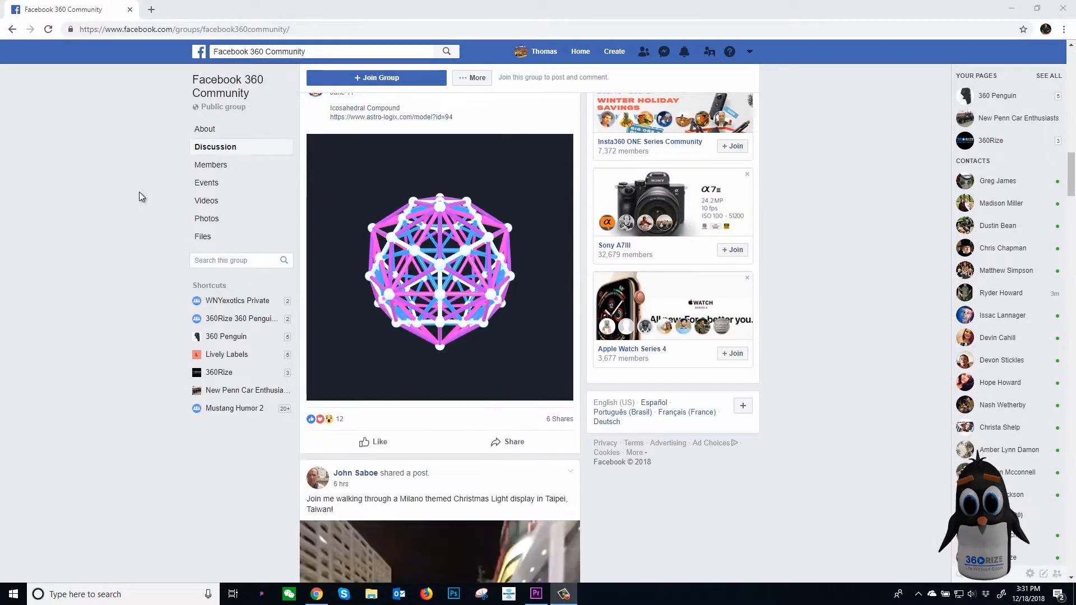
scroll("down", 3)
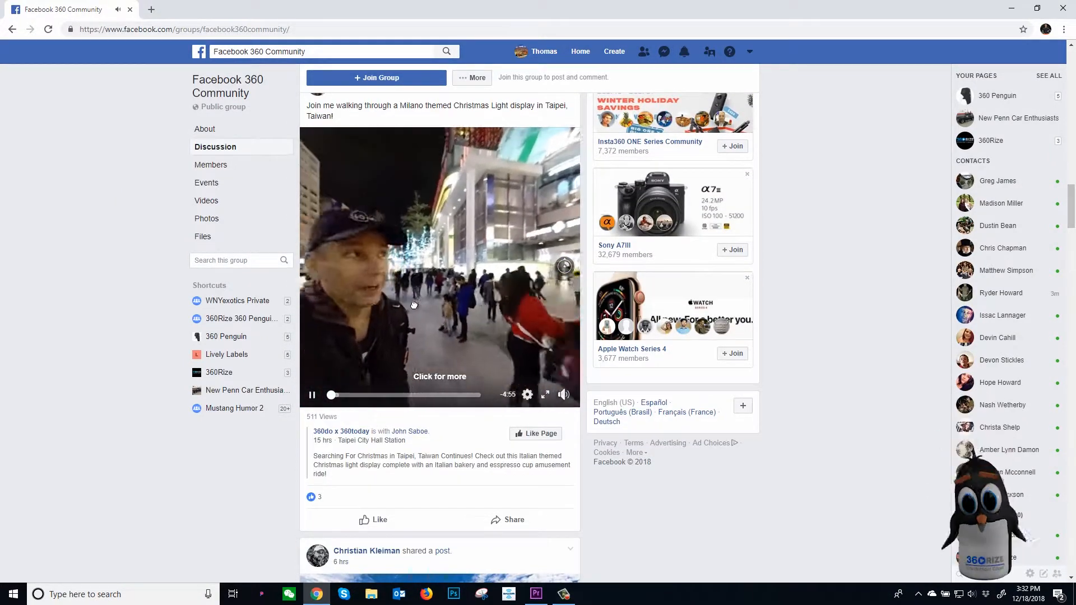
scroll("down", 3)
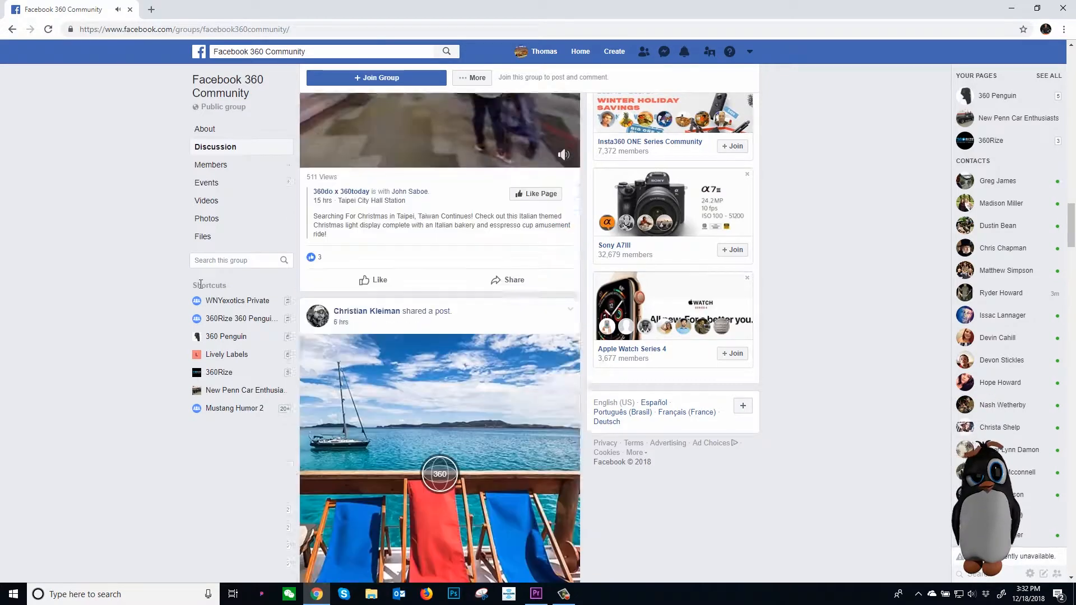
scroll("down", 3)
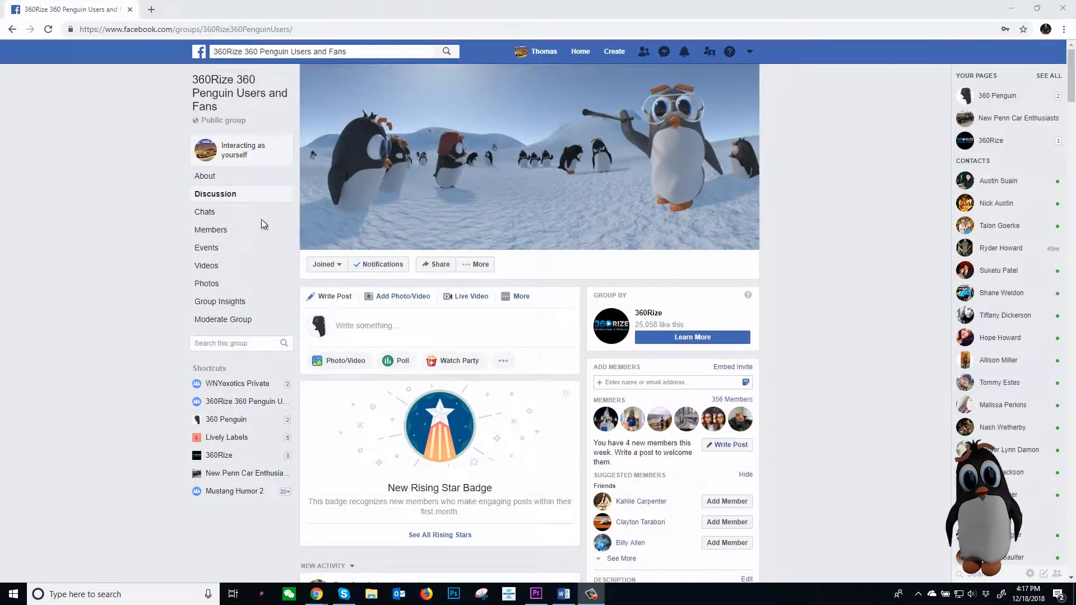
scroll("down", 3)
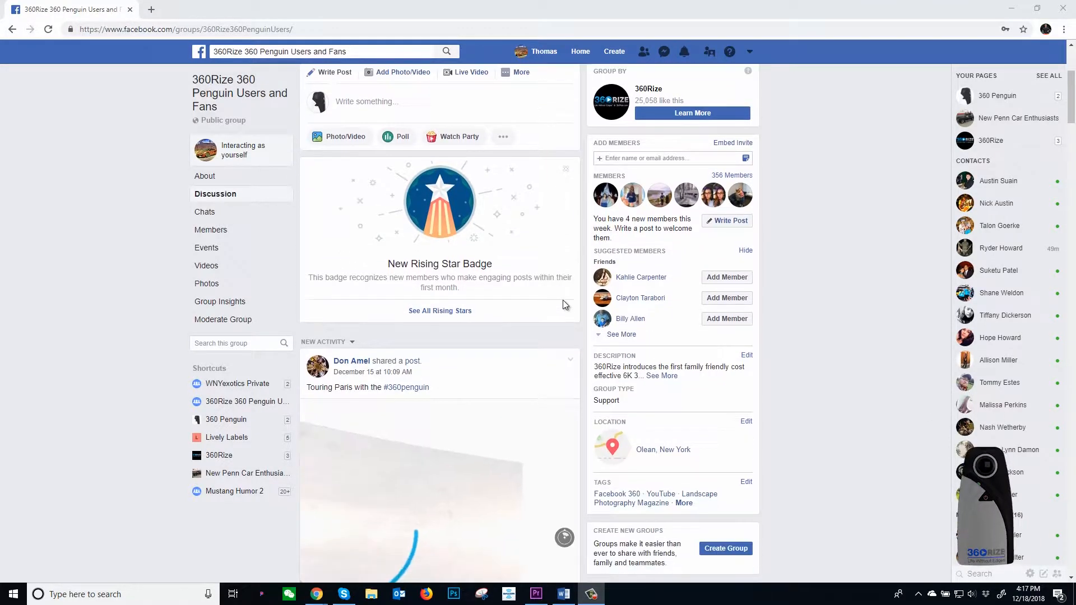